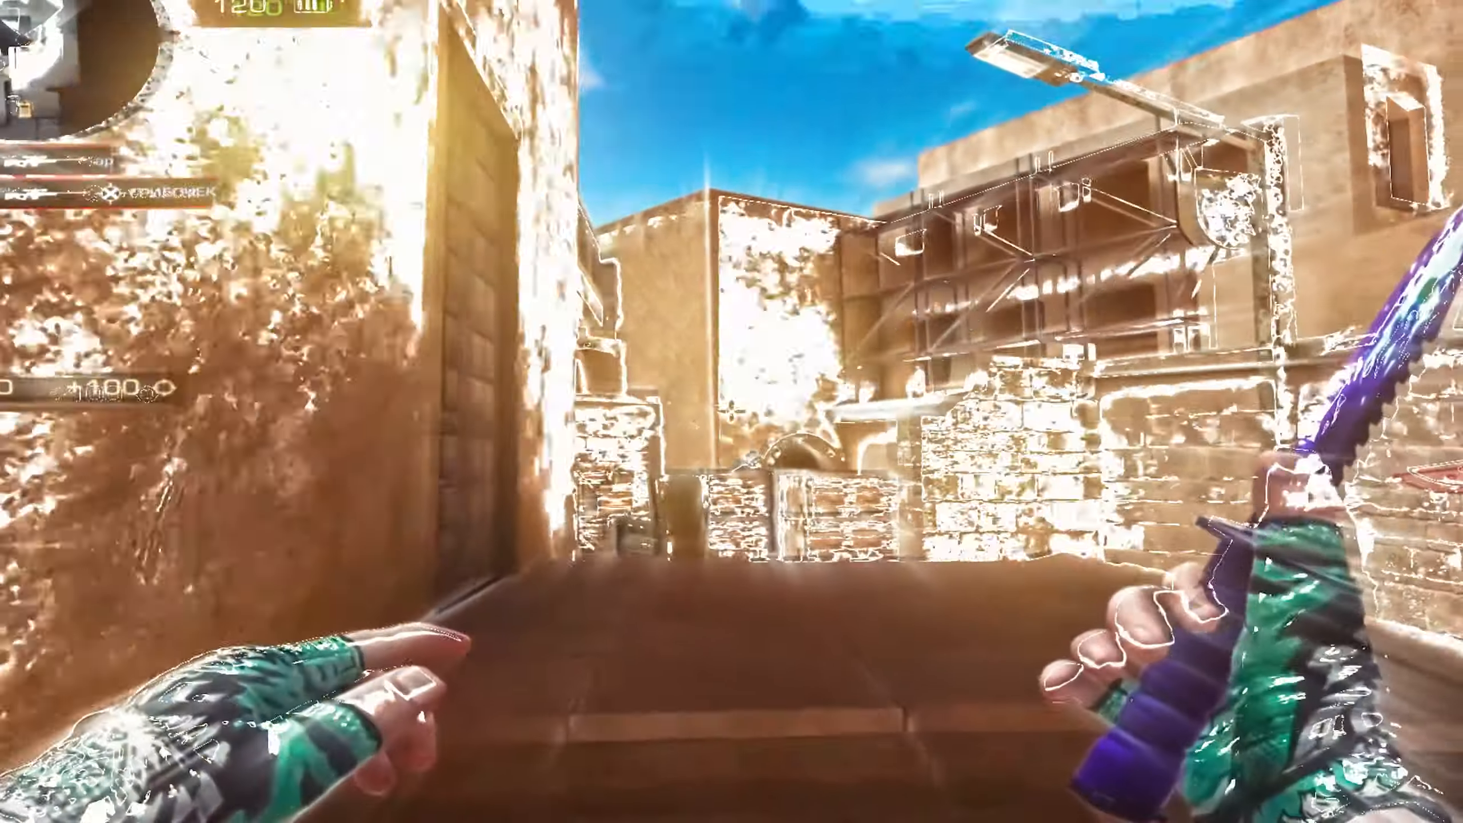
Zoom in with the AWP scope toward the distant wooden wall
right_click(731, 411)
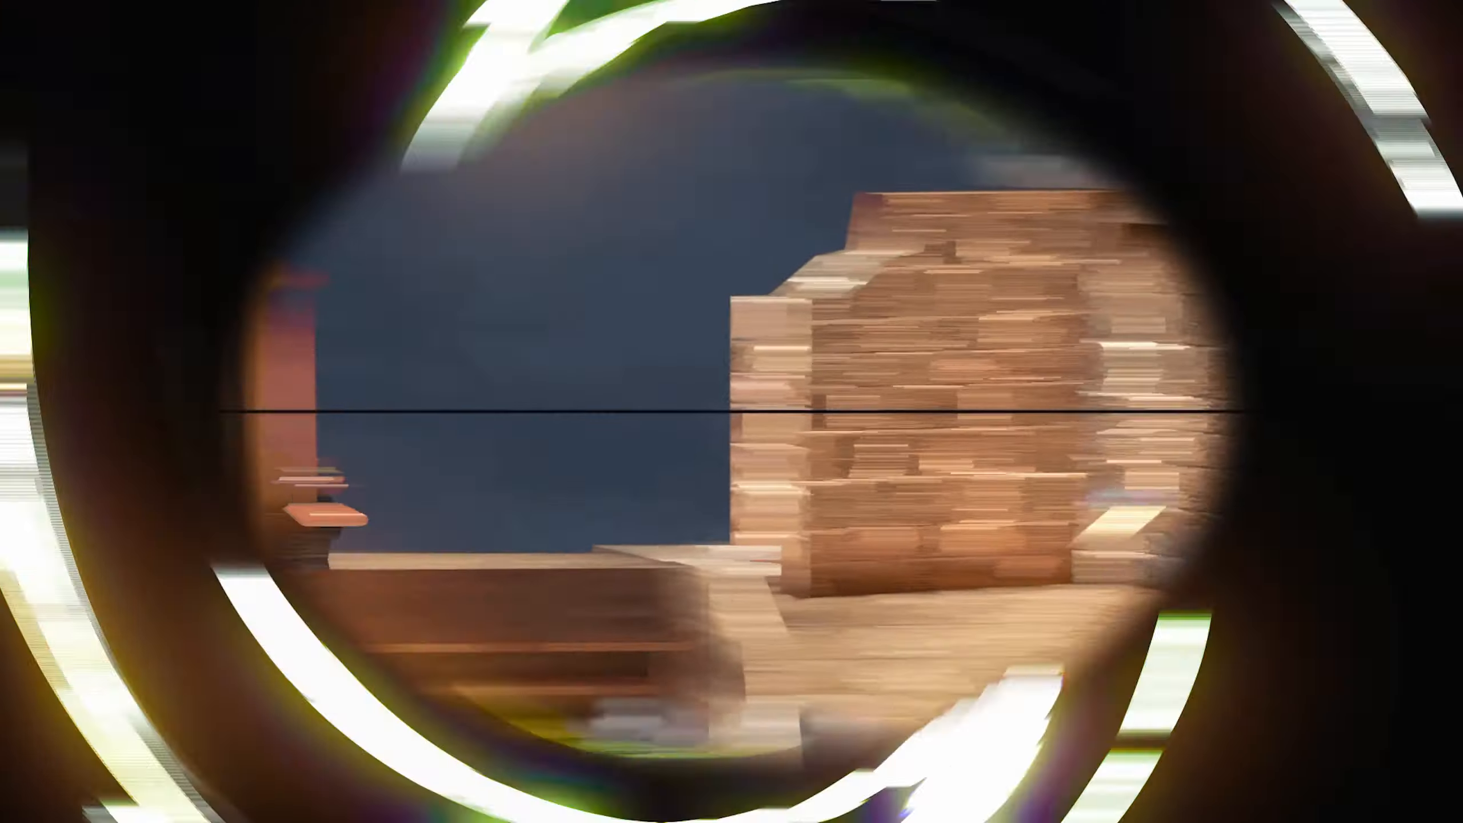